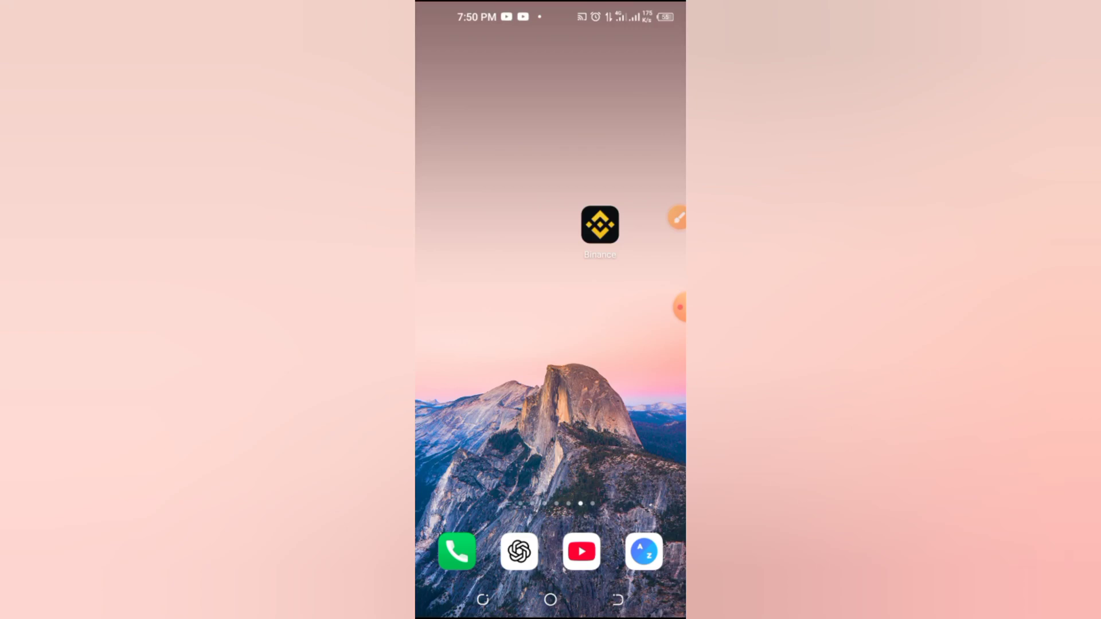
Launch the Binance app from the Android home screen.
left_click(599, 225)
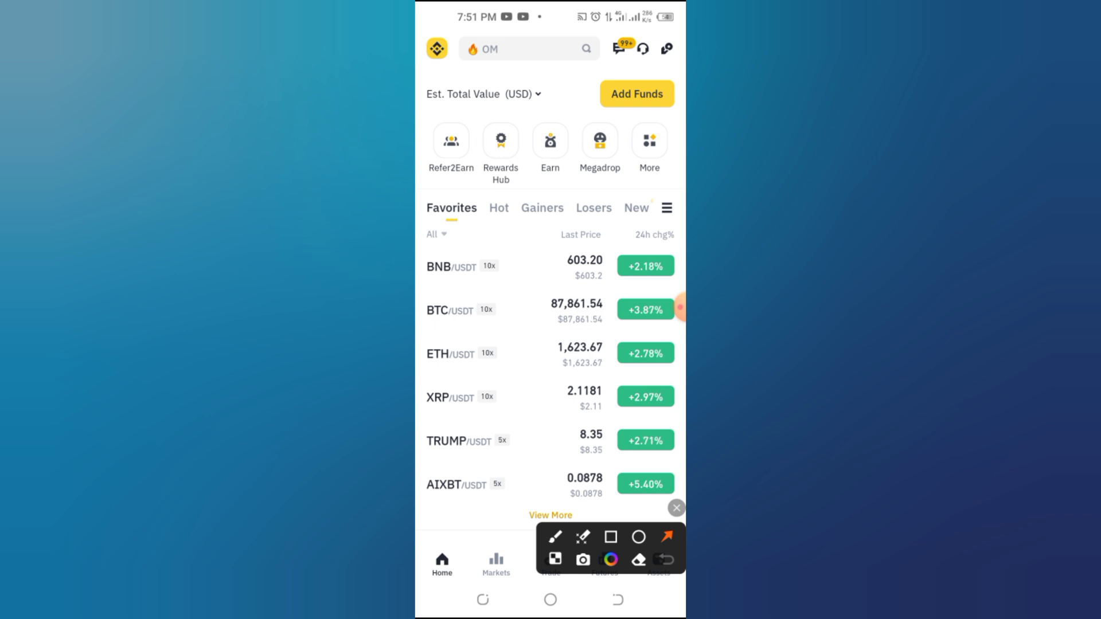
left_click_drag(442, 130, 507, 234)
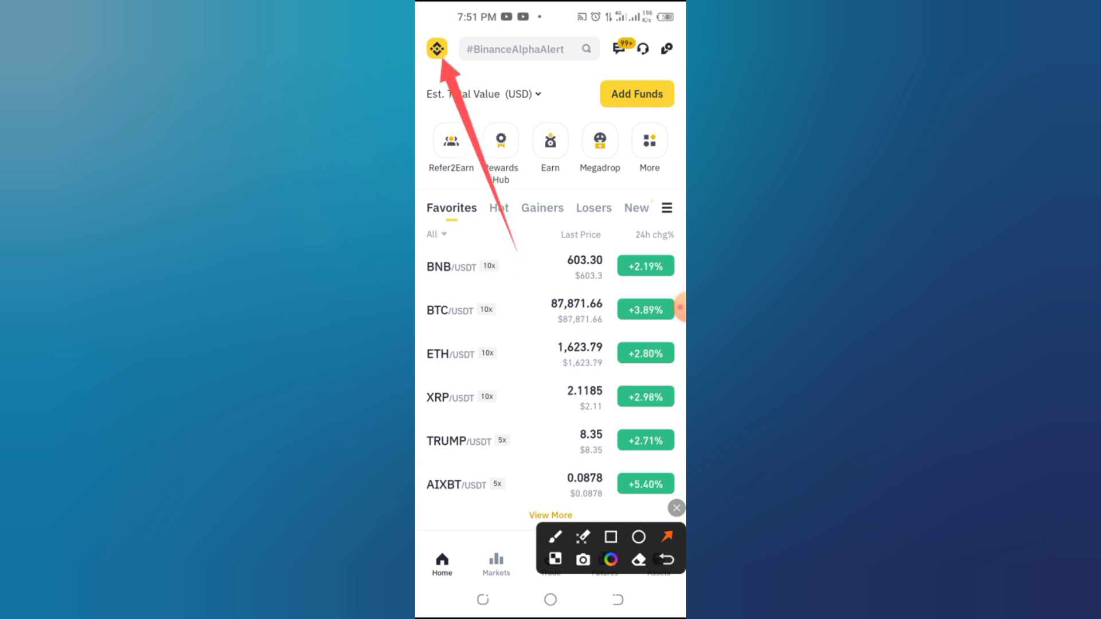
left_click(677, 507)
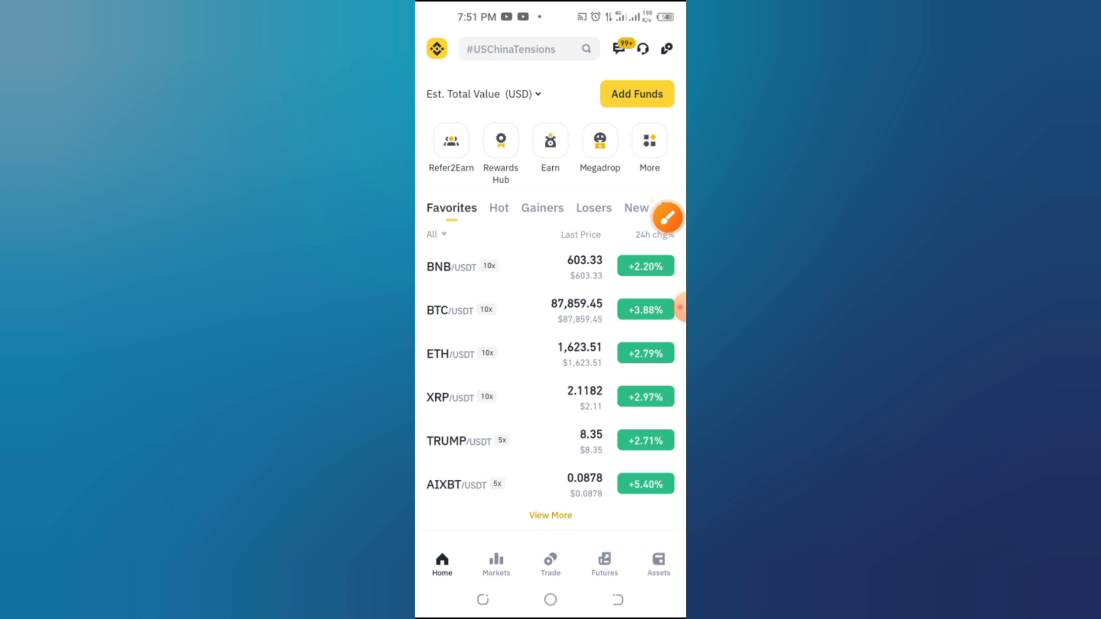
left_click(436, 49)
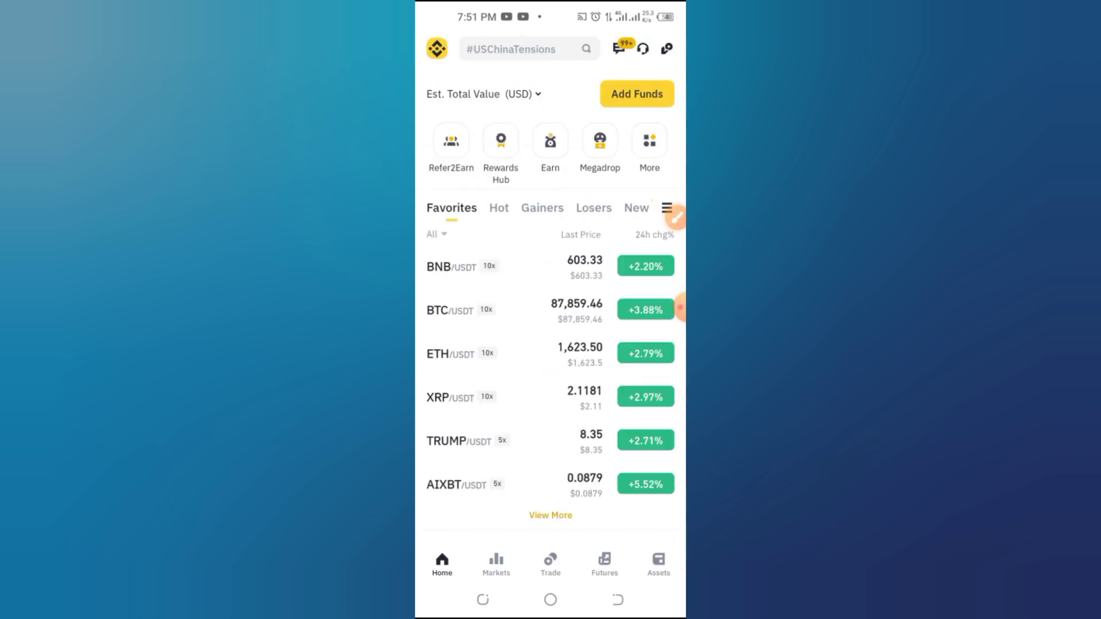
left_click(658, 564)
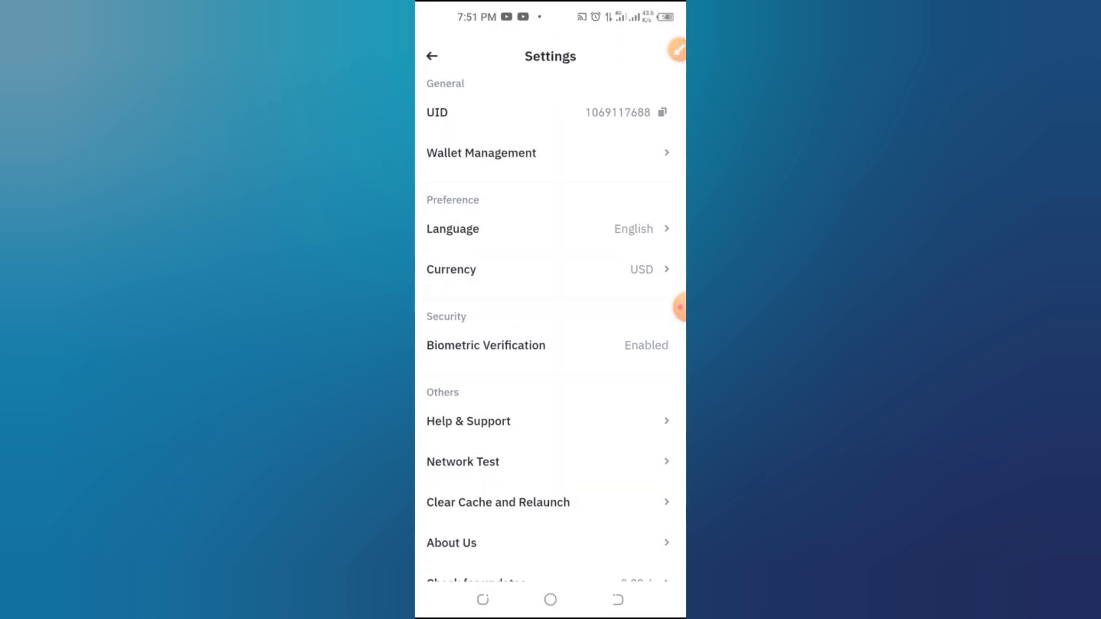
Open Wallet Management from the Binance settings list.
left_click(481, 153)
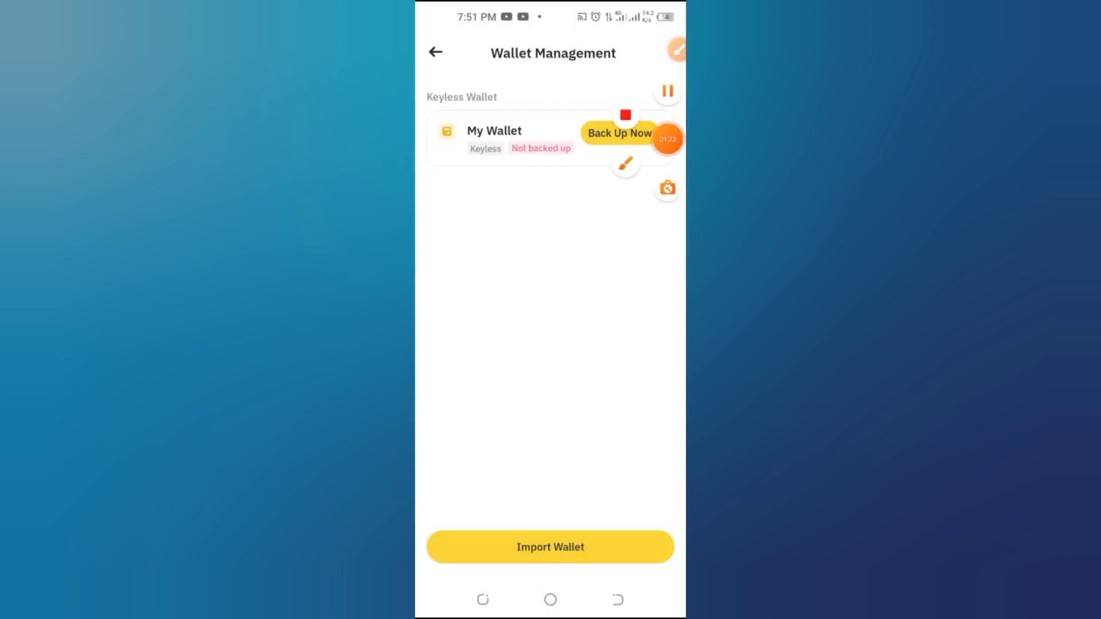
Review the keyless My Wallet, then back out through Settings to the $0 Wallet home.
left_click(493, 138)
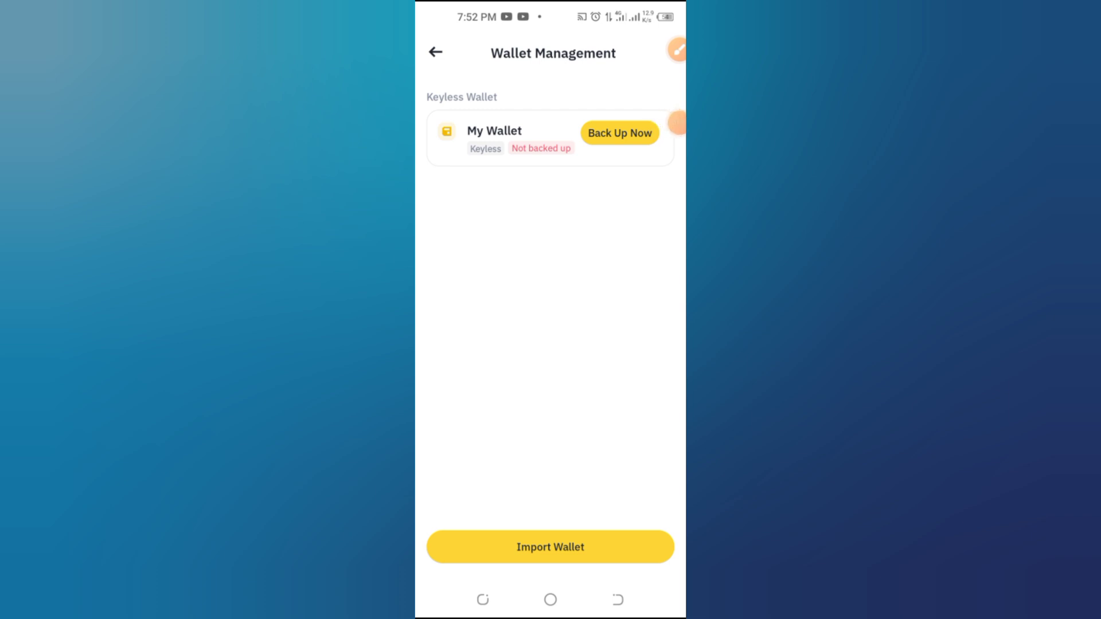
left_click(434, 52)
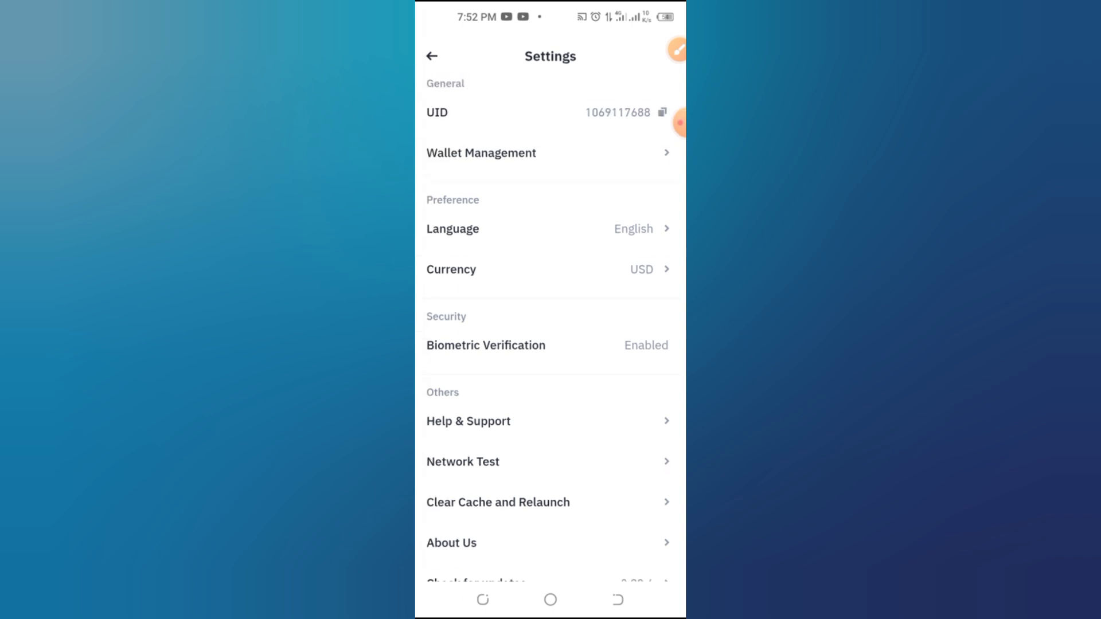
left_click(431, 56)
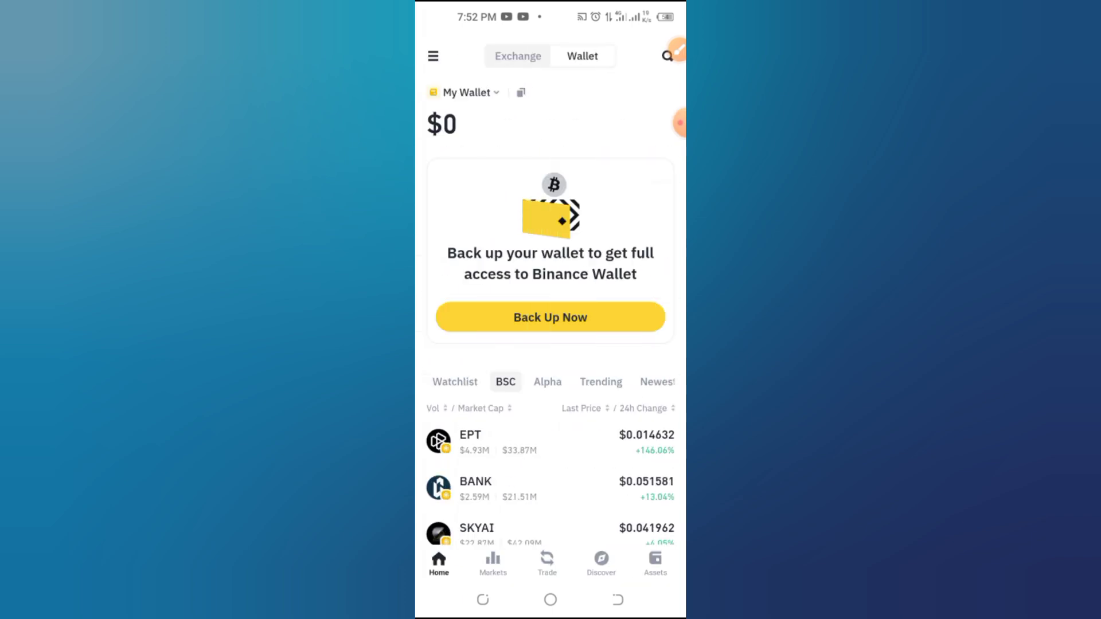